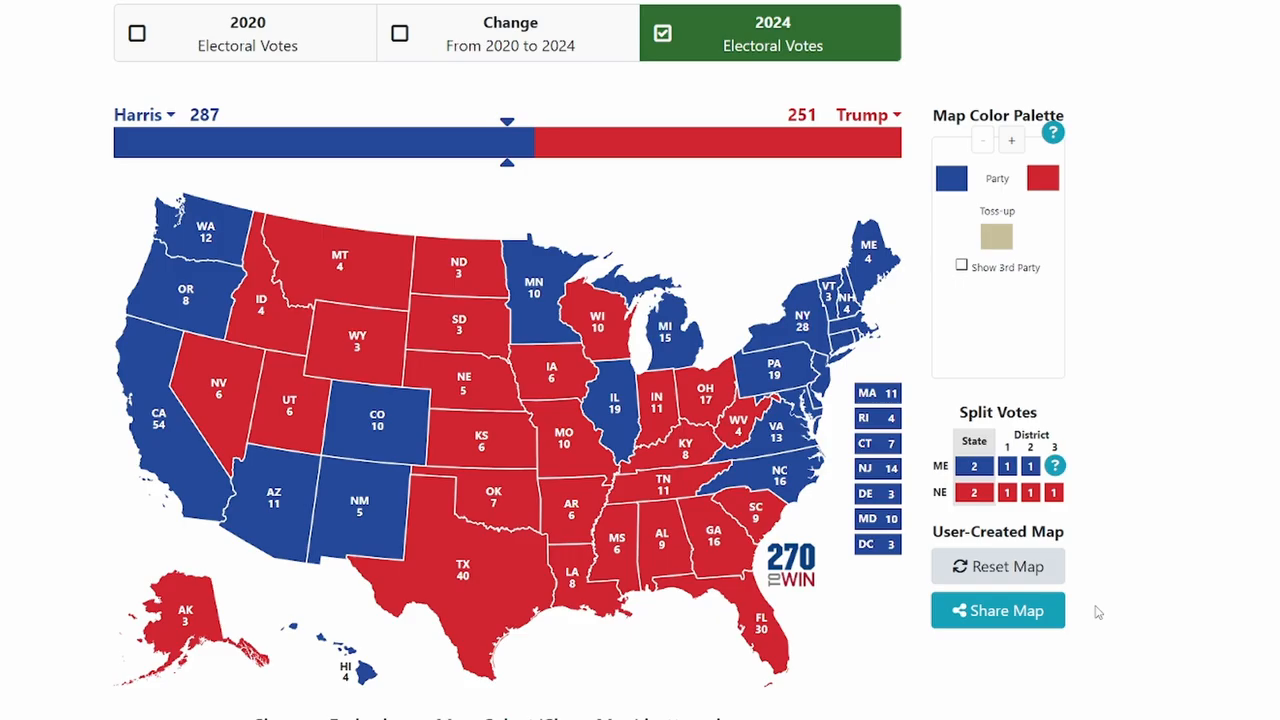
mouse_move(700, 448)
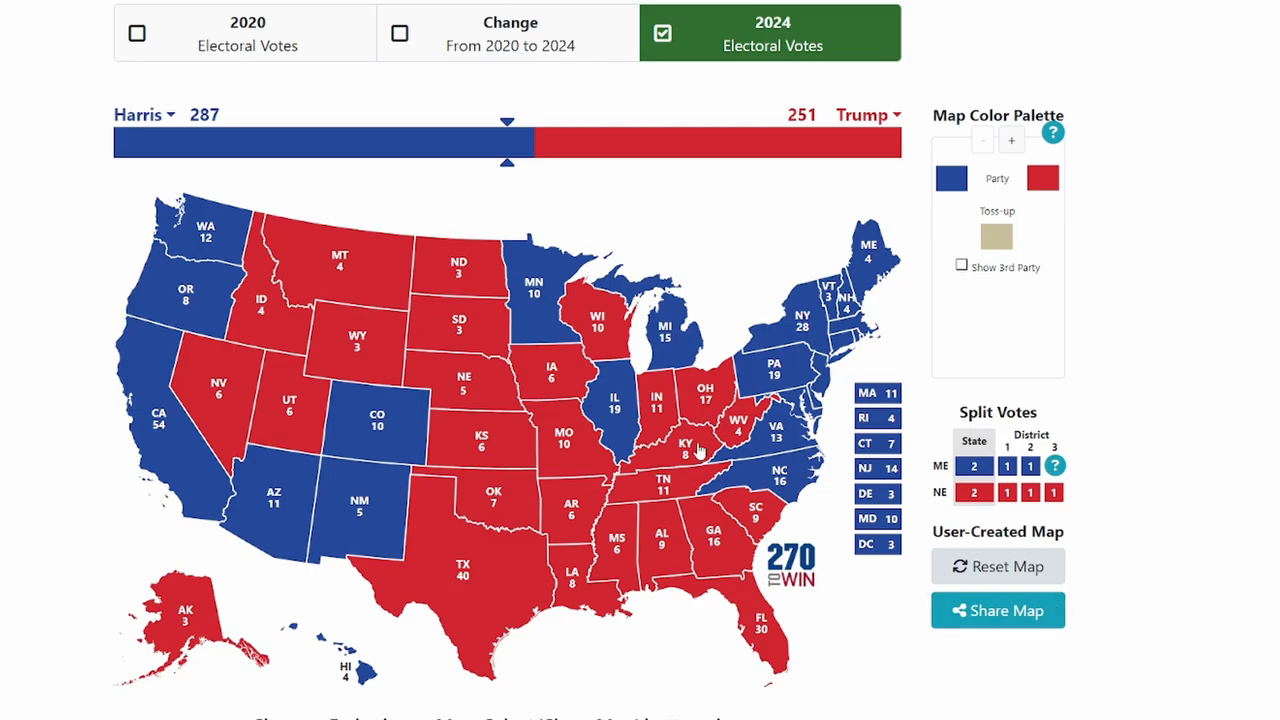
mouse_move(1032, 208)
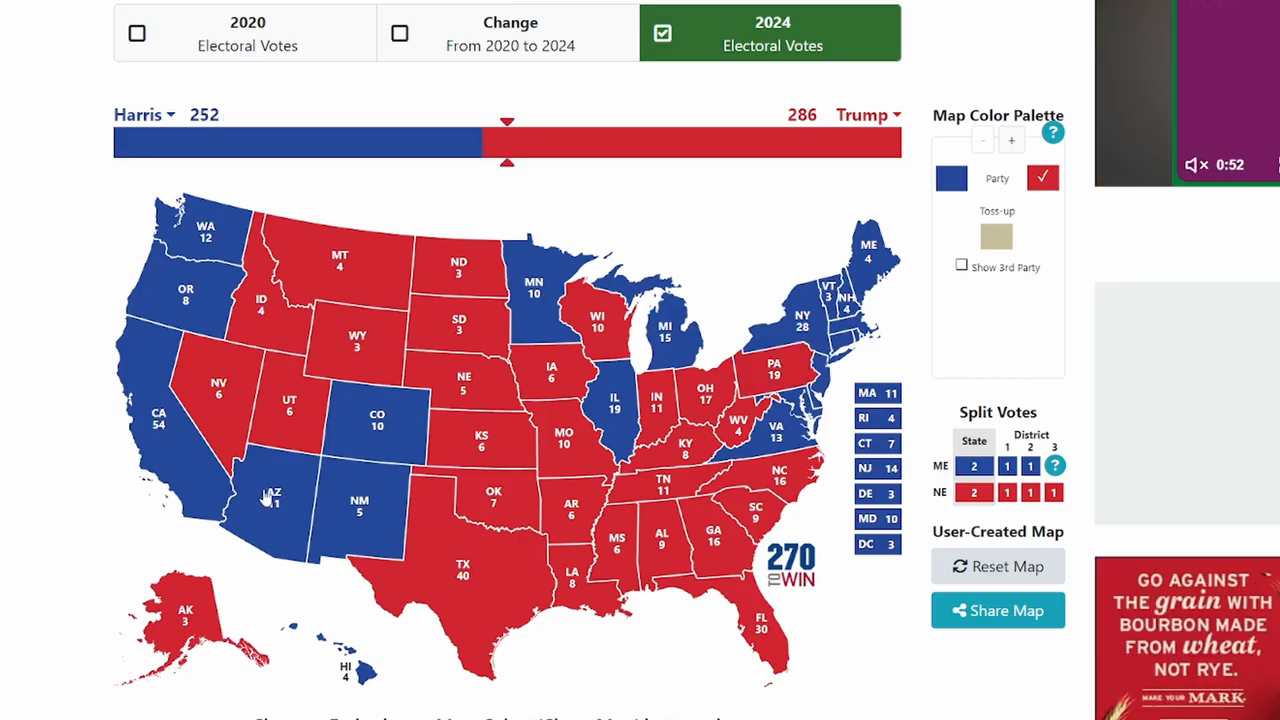
- Color Arizona and Michigan red for Trump, reaching Trump 312 to Harris 226
click(272, 500)
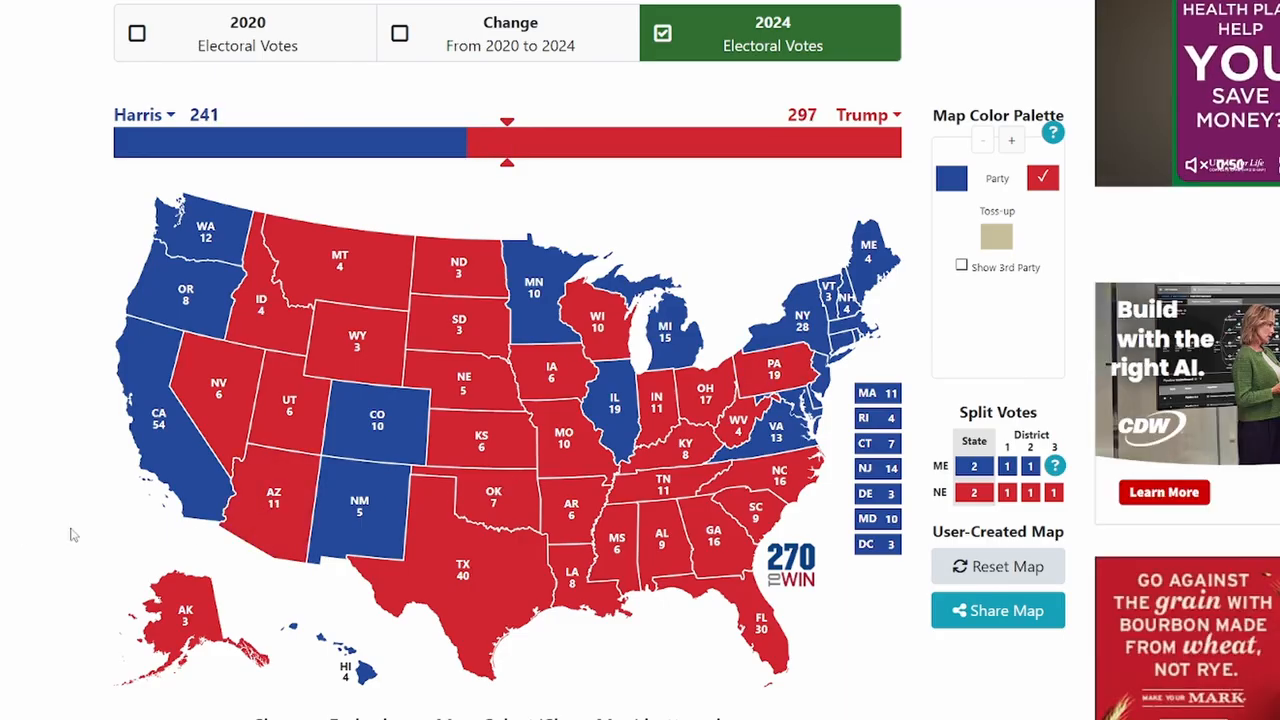
mouse_move(4, 532)
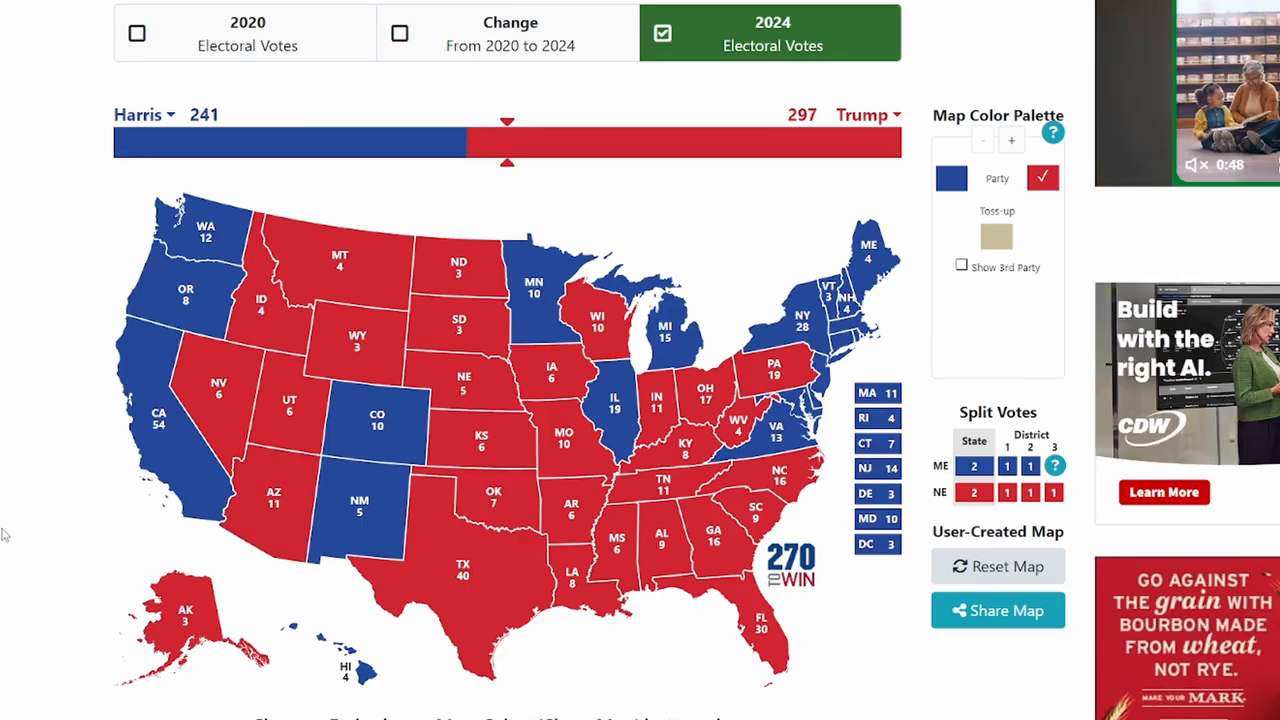
click(664, 330)
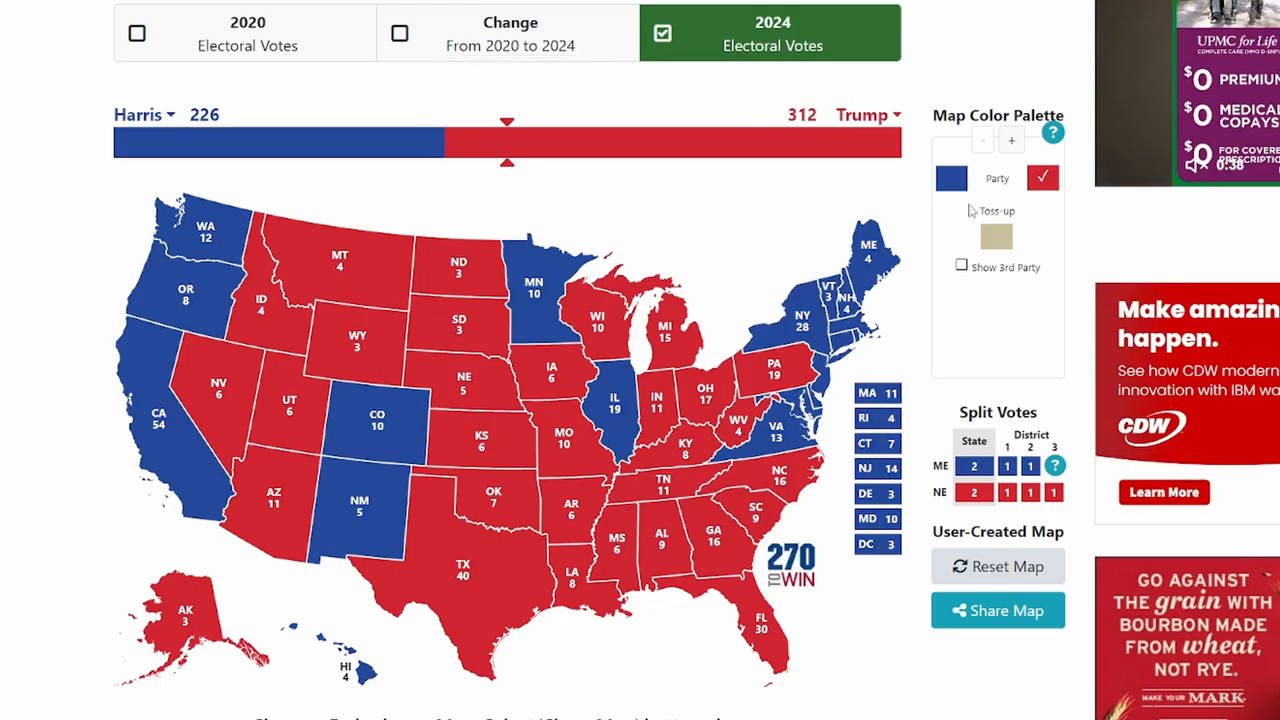
mouse_move(696, 536)
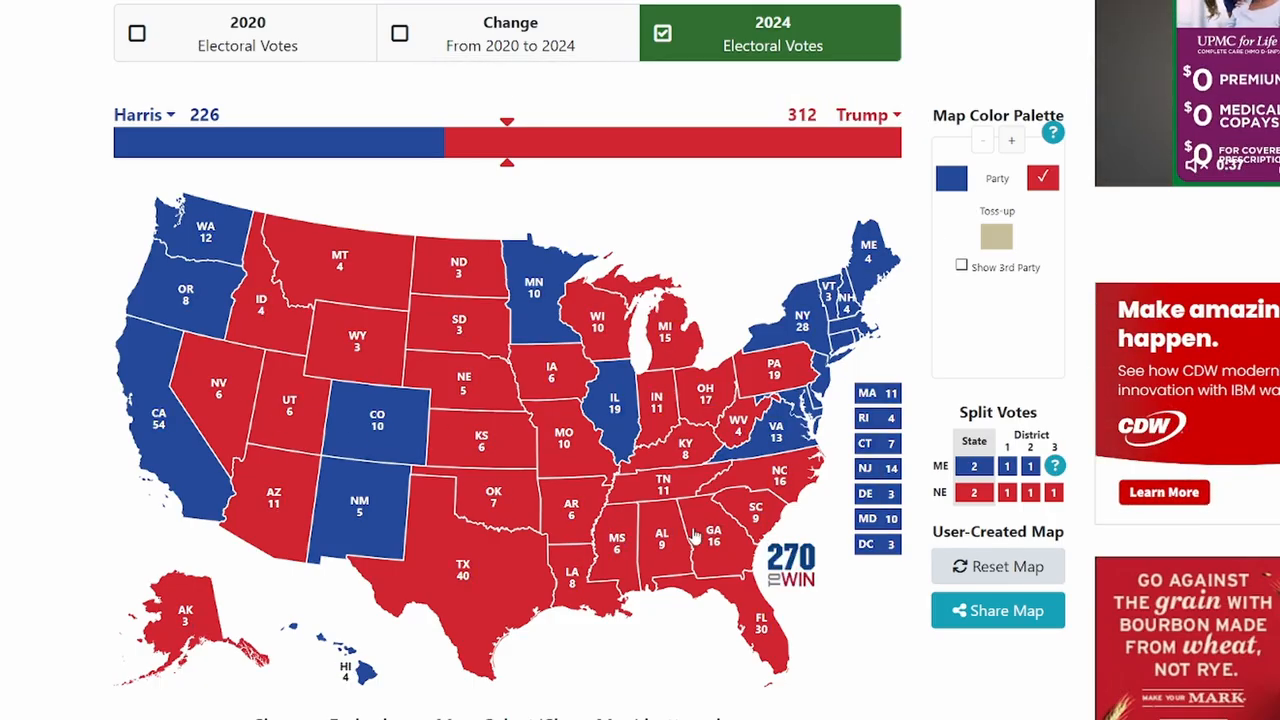
mouse_move(808, 370)
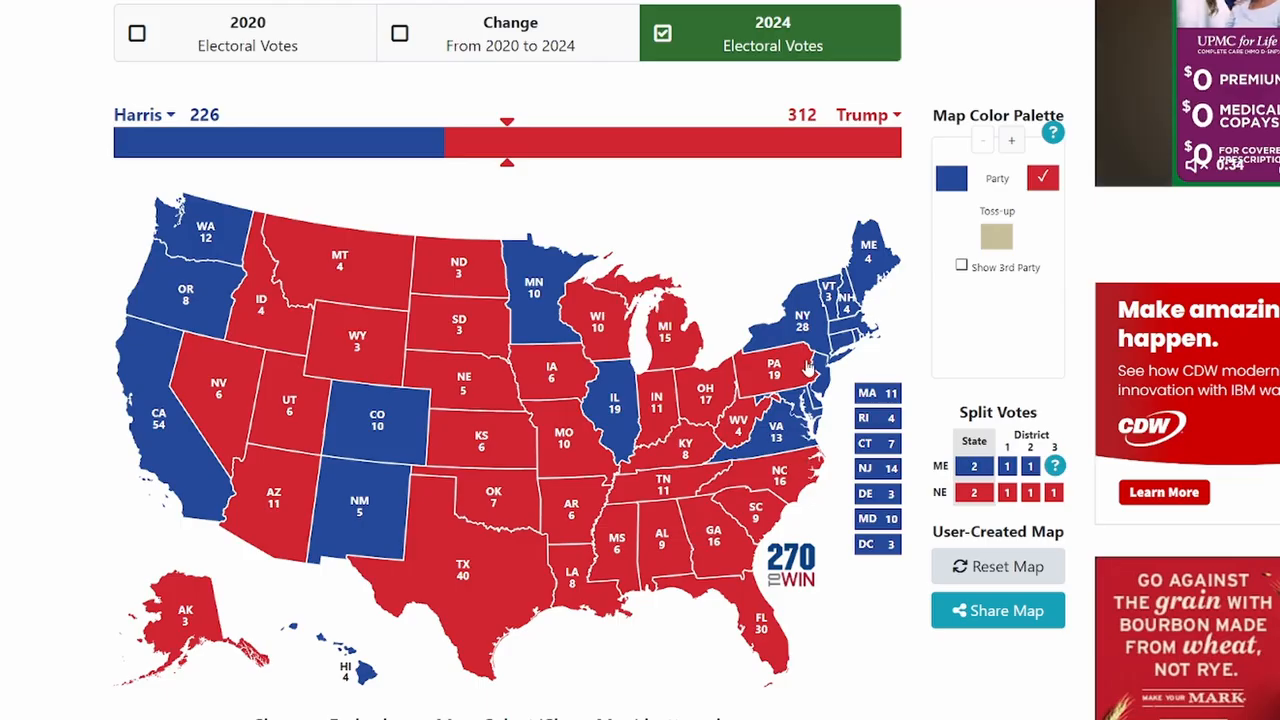
mouse_move(920, 204)
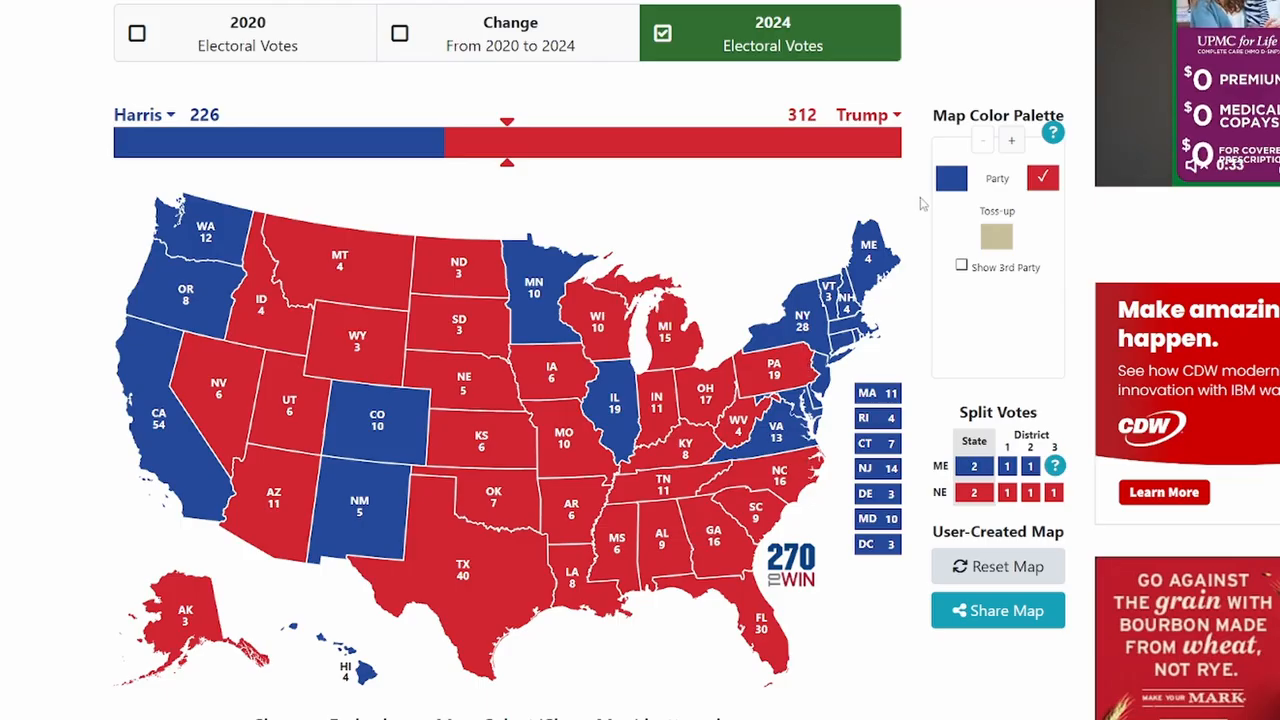
- With the blue swatch, flip Arizona back to Harris for a 271-267 lead, then reselect red
click(952, 178)
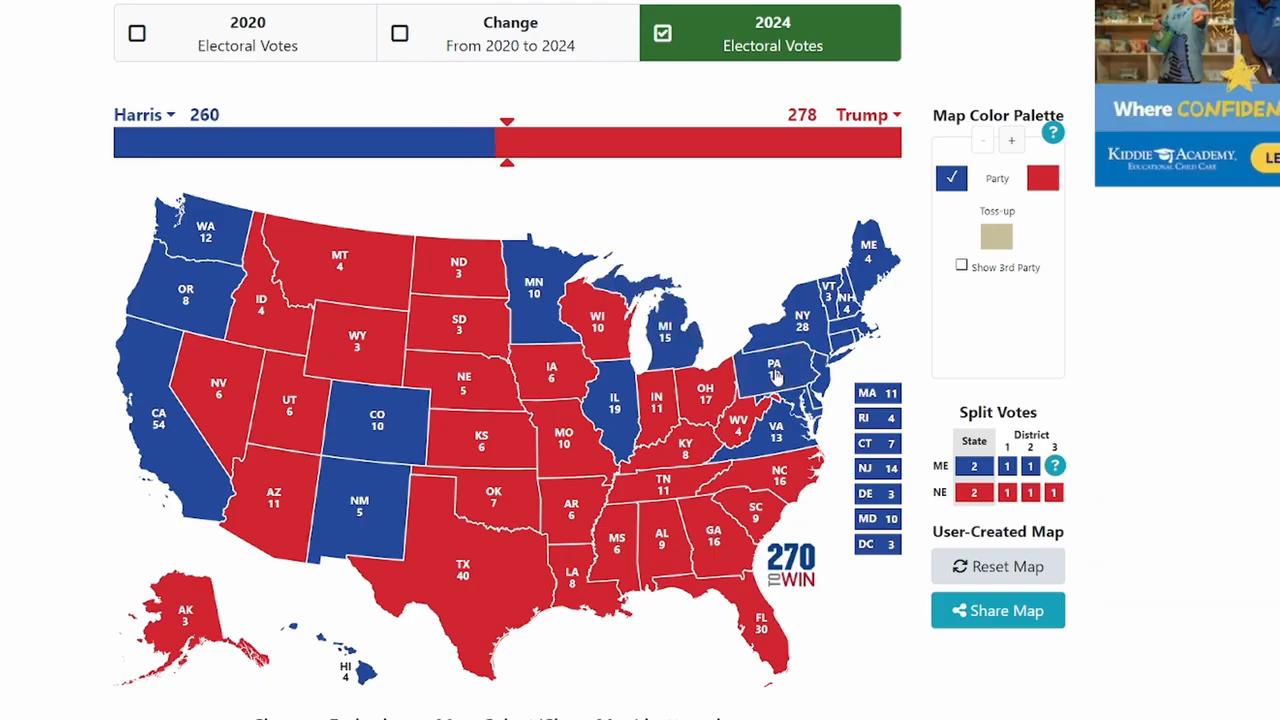
click(274, 496)
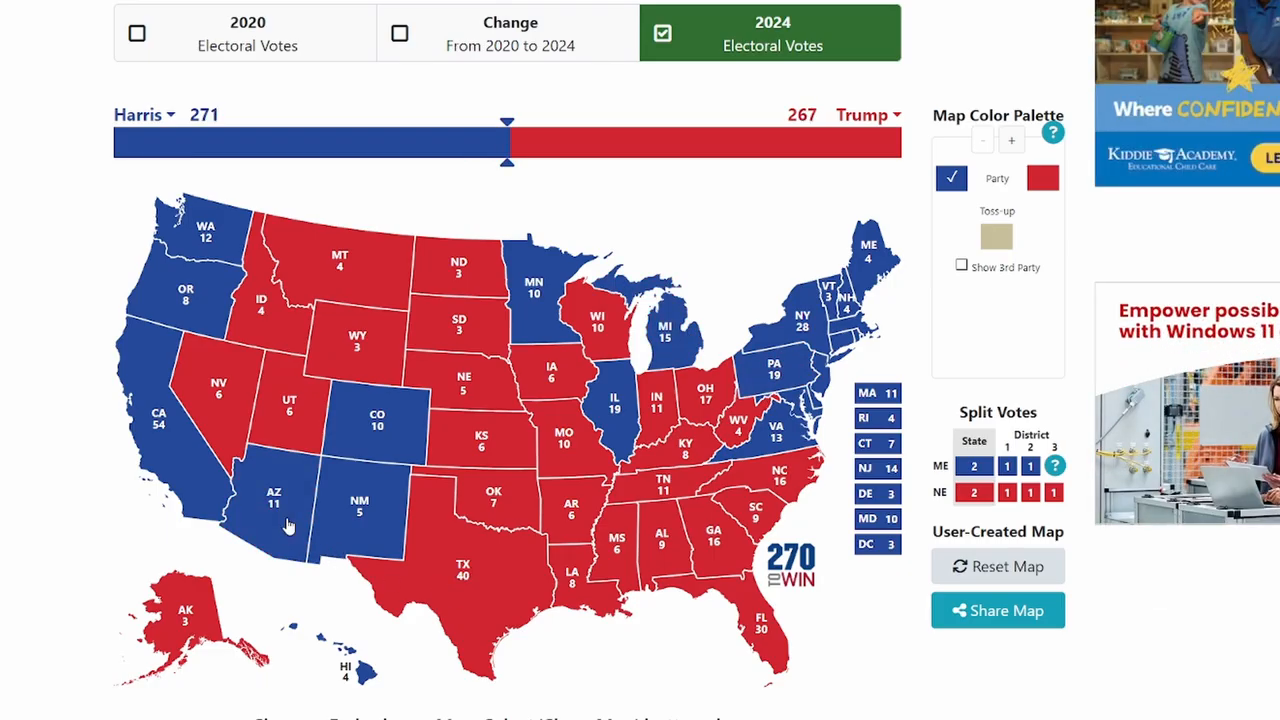
mouse_move(480, 530)
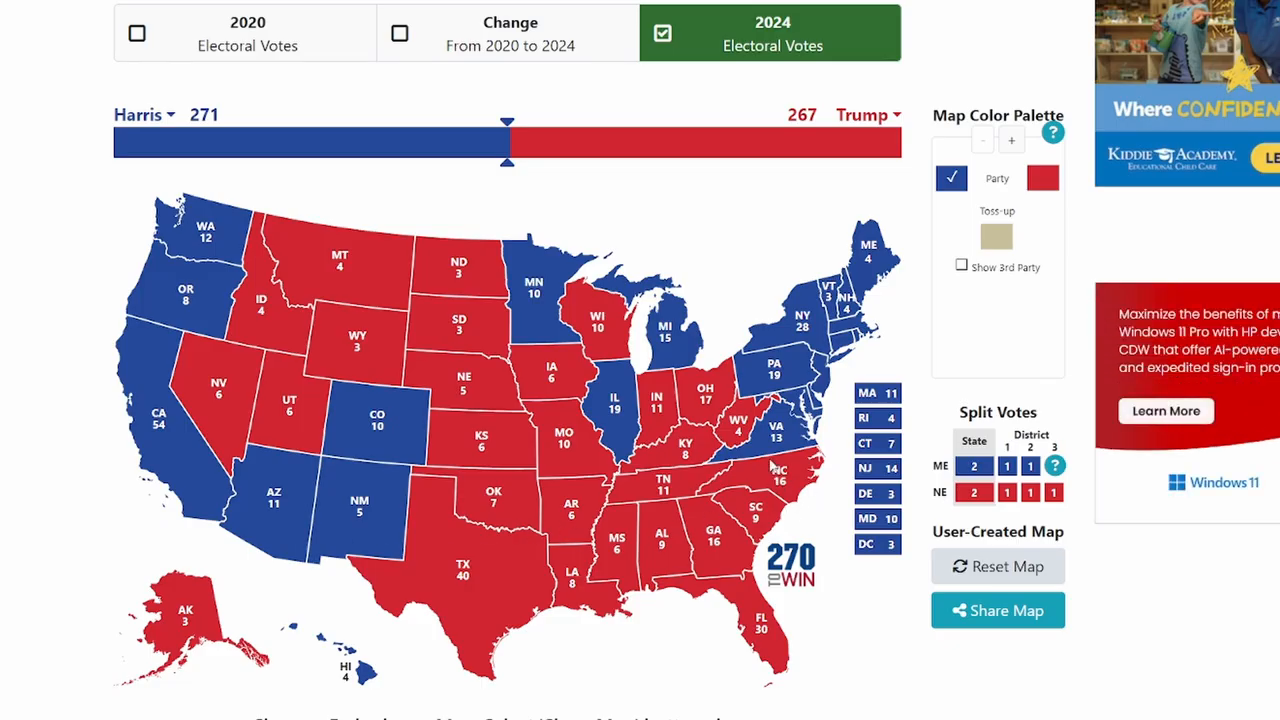
mouse_move(416, 132)
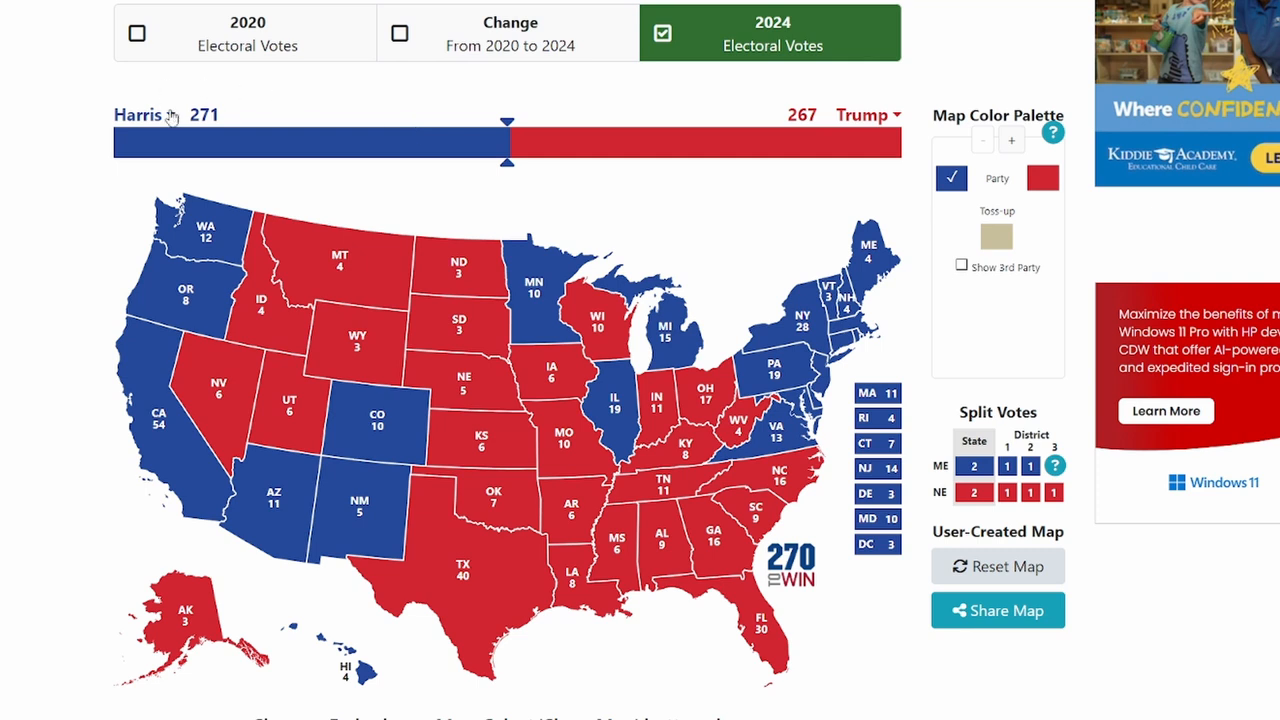
click(1042, 176)
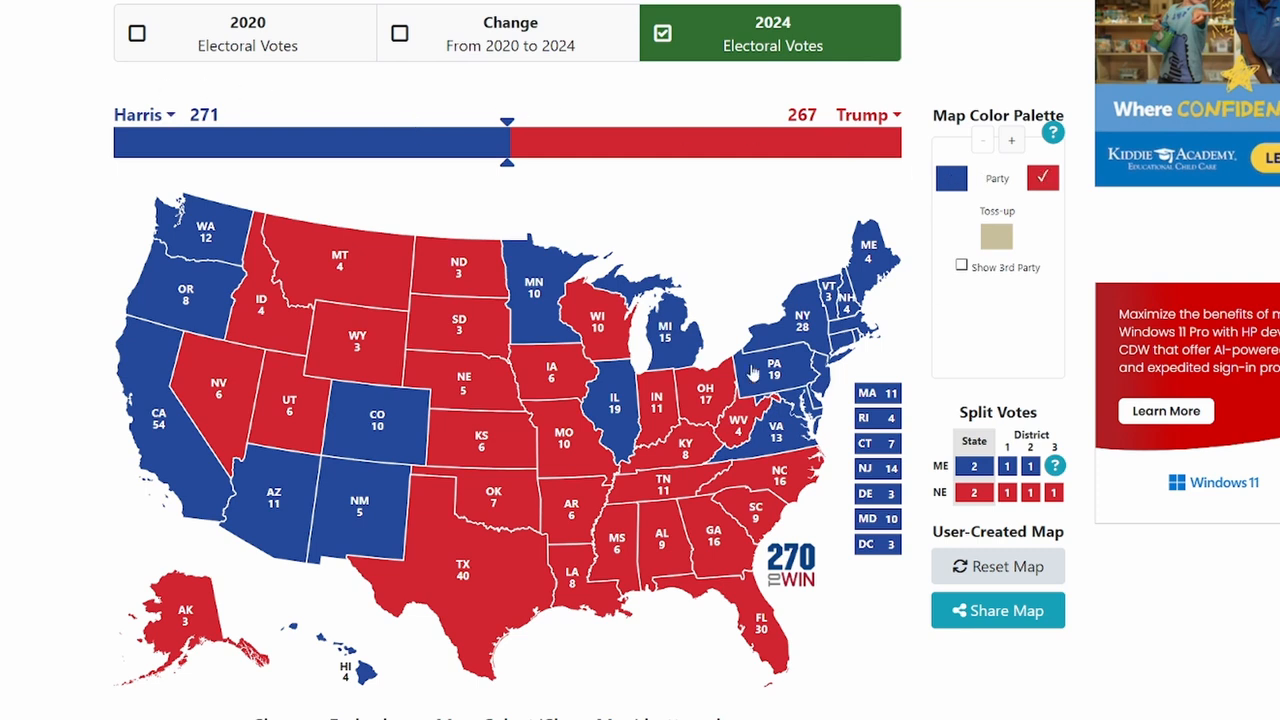